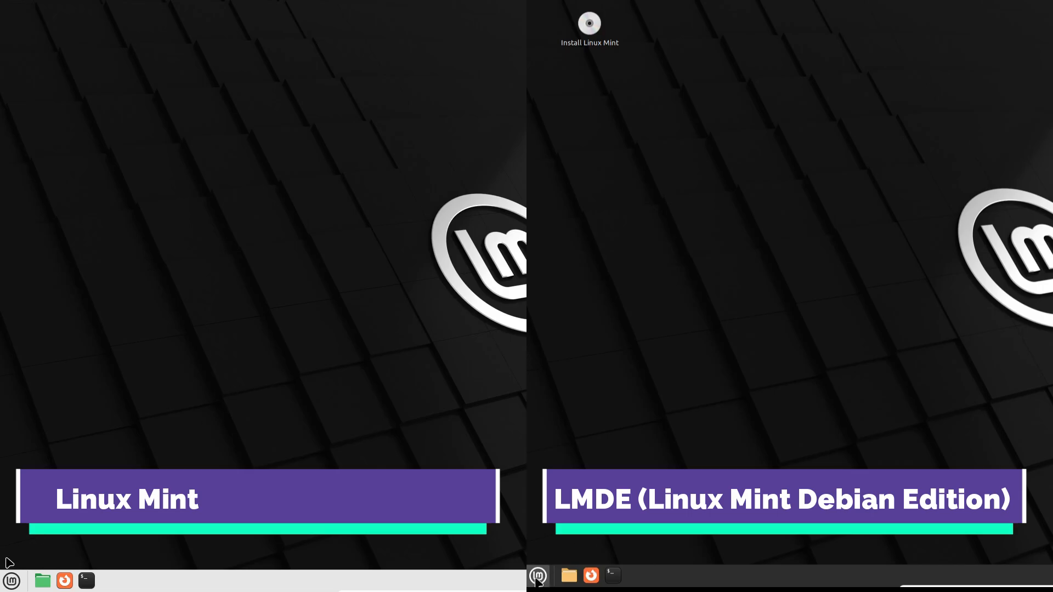
Bring up System Settings on the Mint 22 desktop to reach System Info.
{"action": "left_click", "coordinate": [11, 581]}
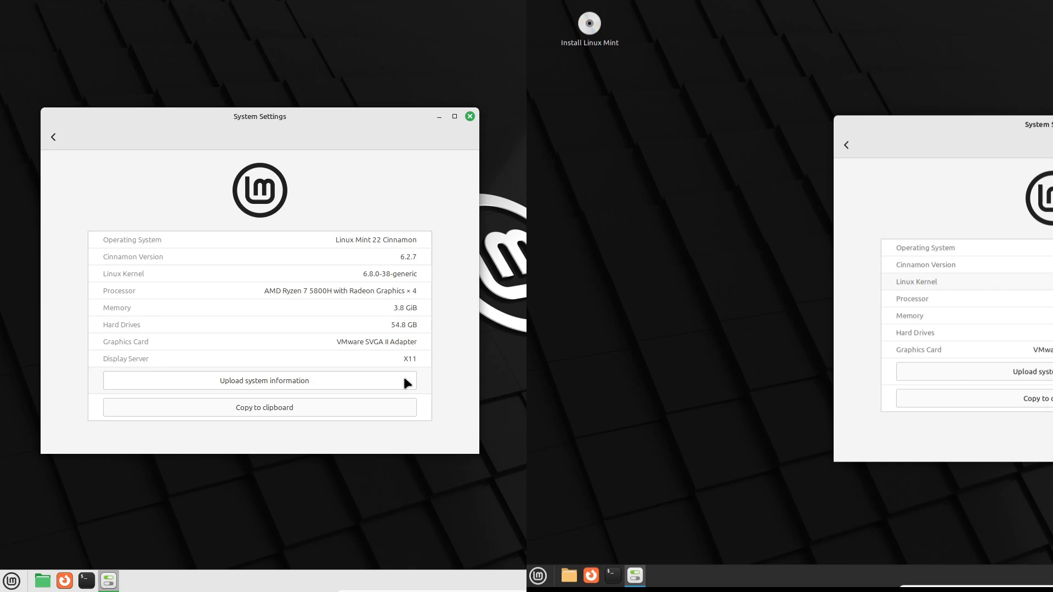
Highlight the kernel version text in Mint 22's System Info for comparison.
{"action": "double_click", "coordinate": [377, 240]}
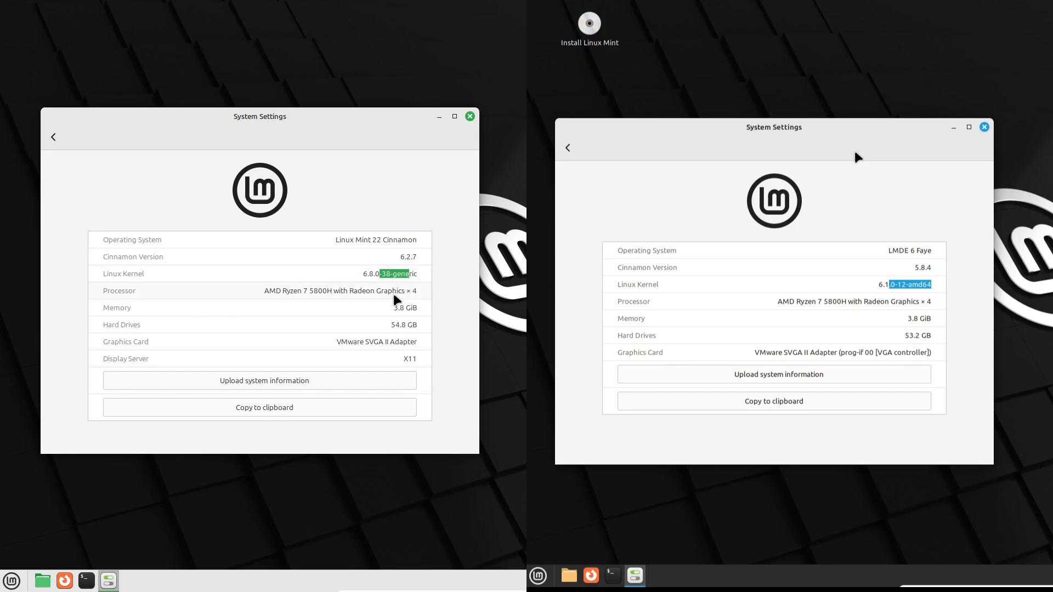
{"action": "mouse_move", "coordinate": [289, 274]}
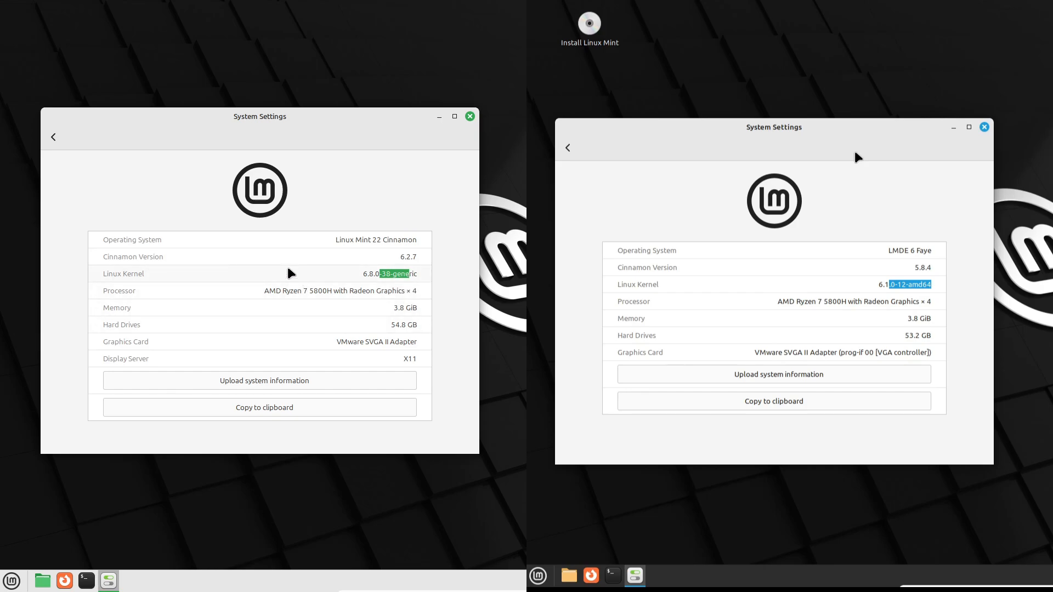
{"action": "mouse_move", "coordinate": [318, 222]}
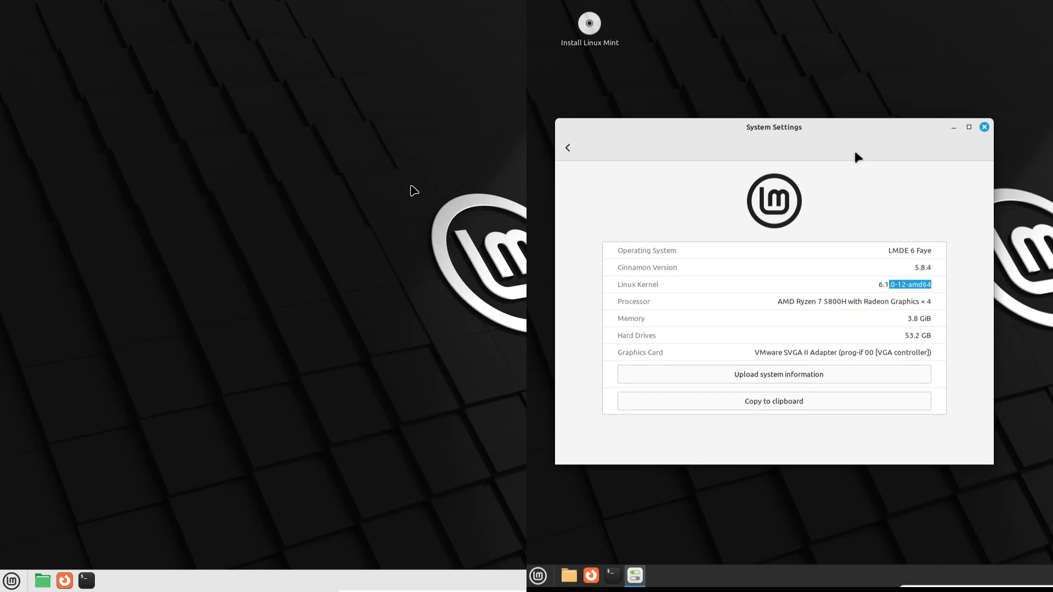
Run neofetch in a terminal on each desktop, showing Mint 22 and LMDE 6 kernel summaries.
{"action": "left_click", "coordinate": [983, 128]}
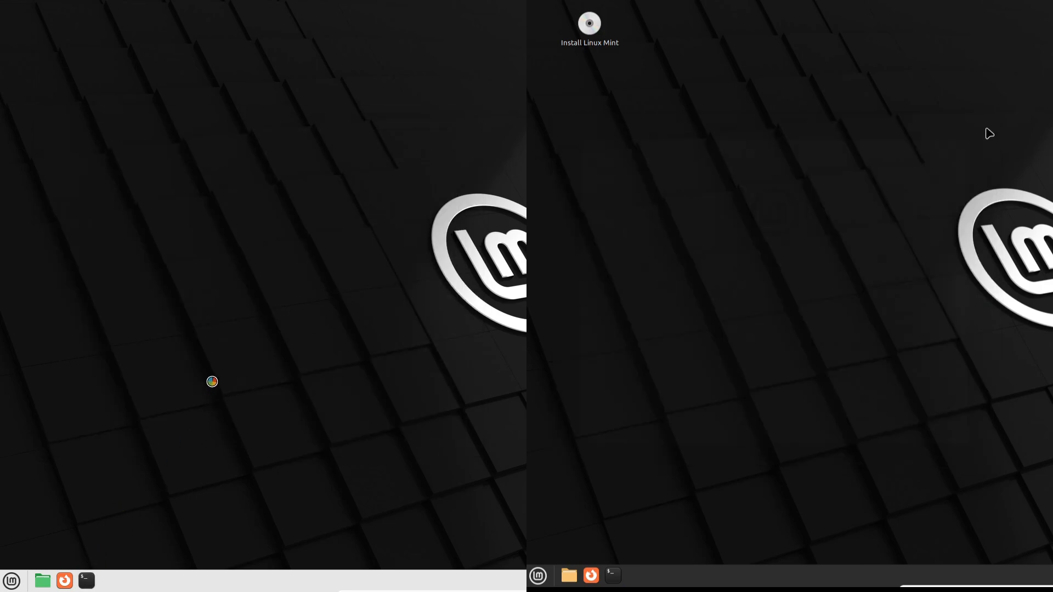
{"action": "left_click", "coordinate": [86, 581]}
{"action": "type", "text": "n"}
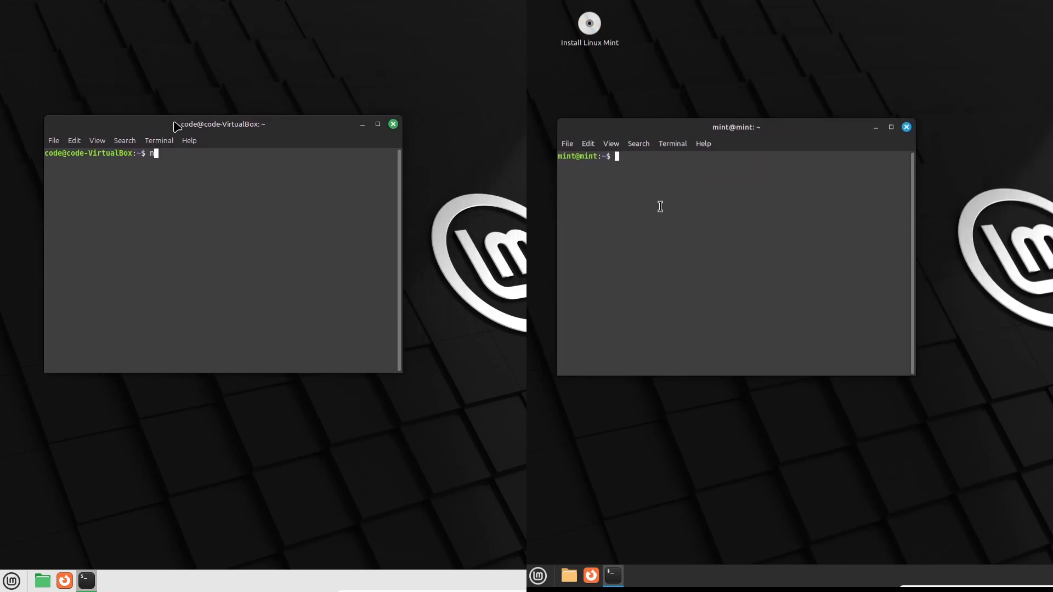
{"action": "type", "text": "eofetch"}
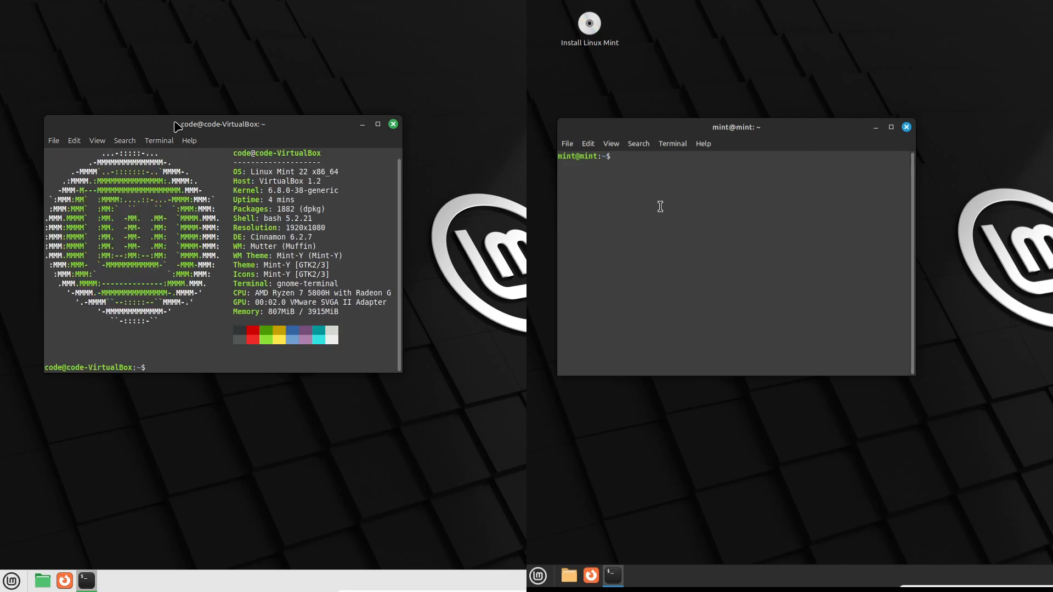
{"action": "type", "text": "neofetch"}
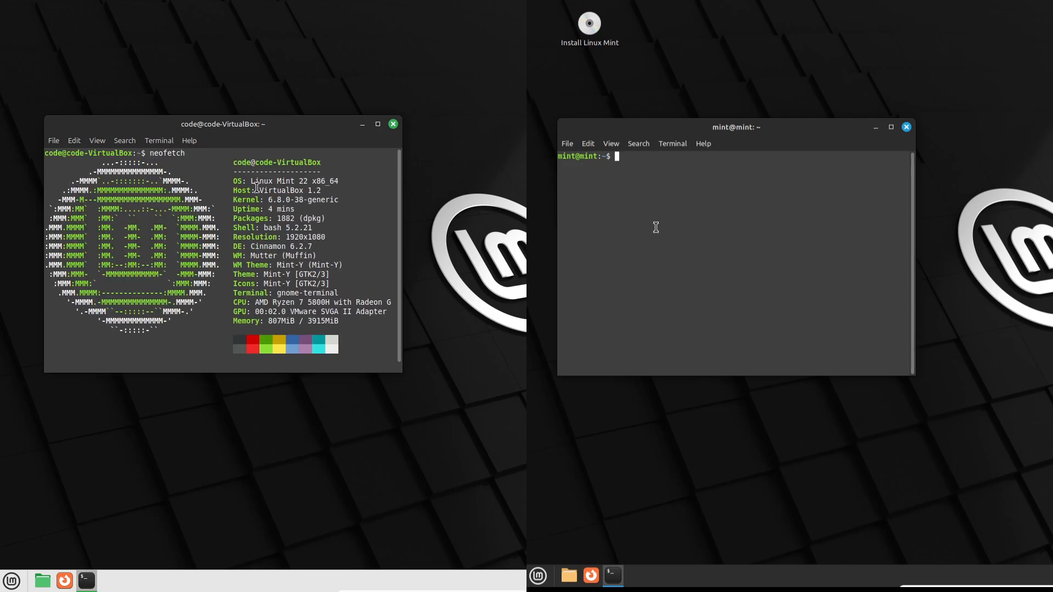
{"action": "type", "text": "n"}
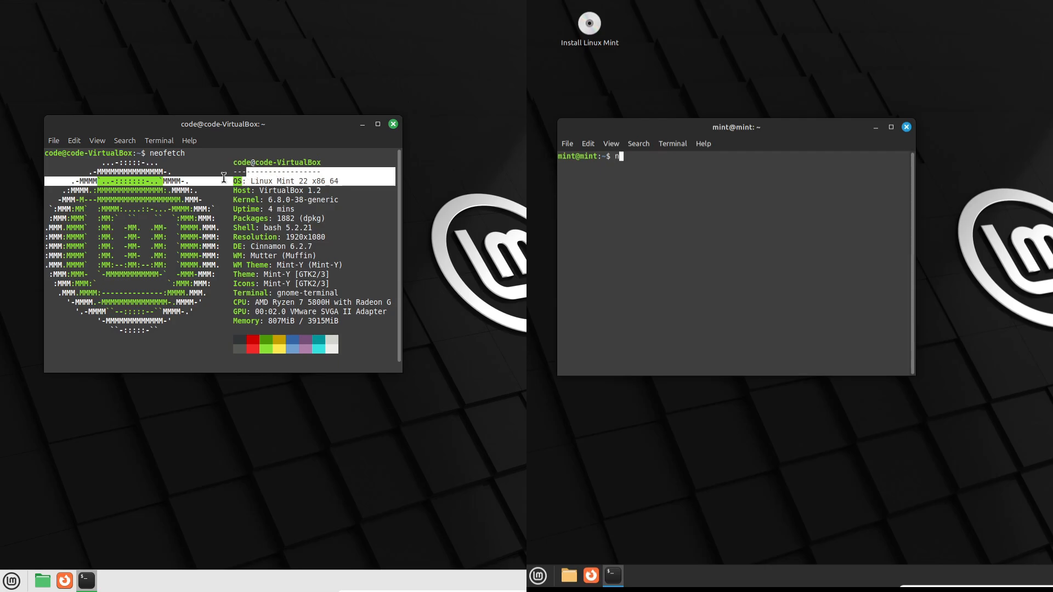
{"action": "type", "text": "eofetch"}
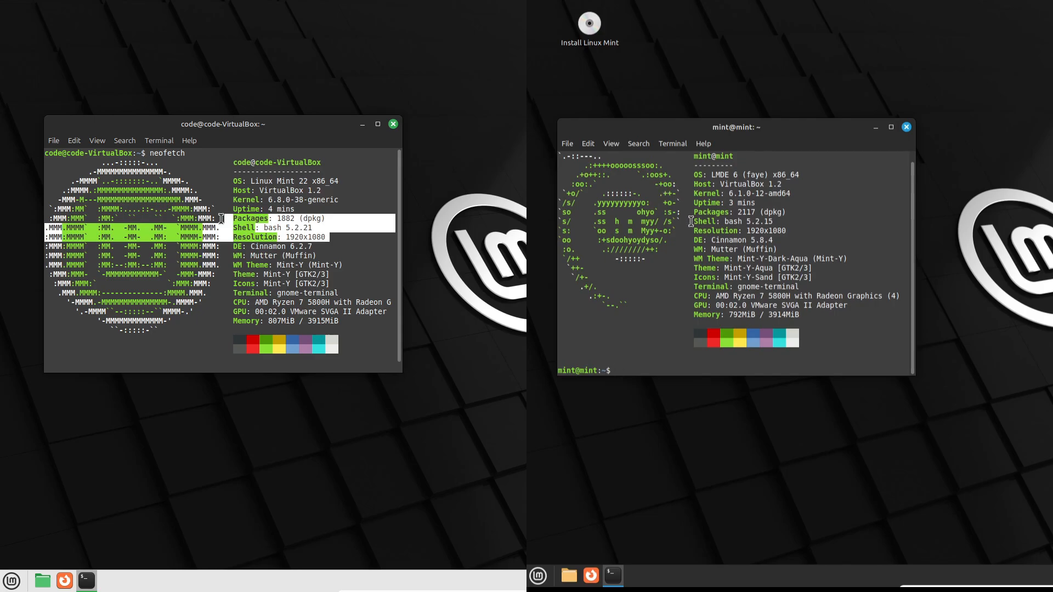
{"action": "type", "text": "neofetch"}
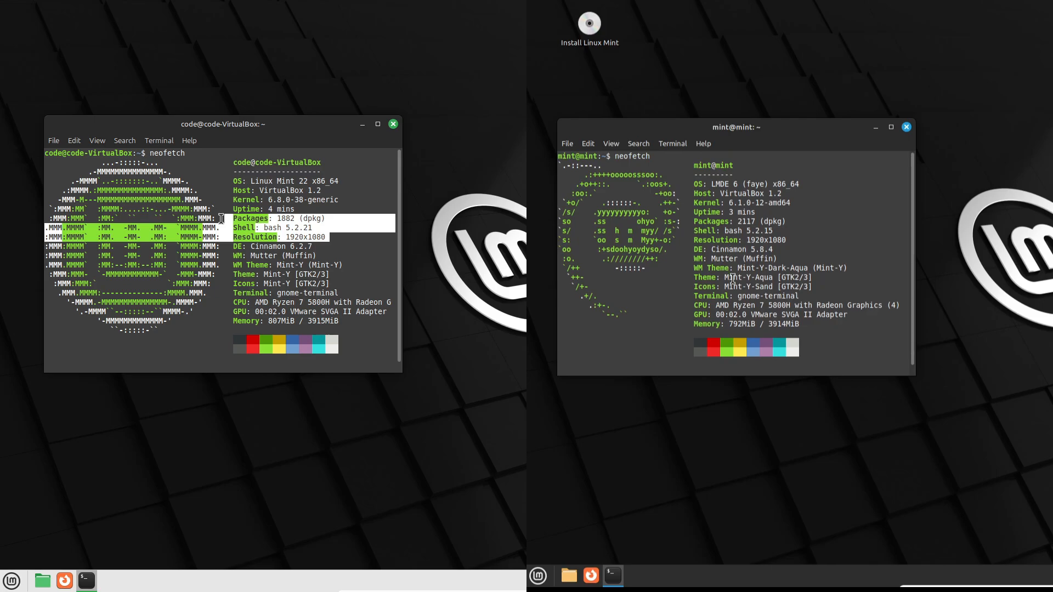
{"action": "mouse_move", "coordinate": [914, 148]}
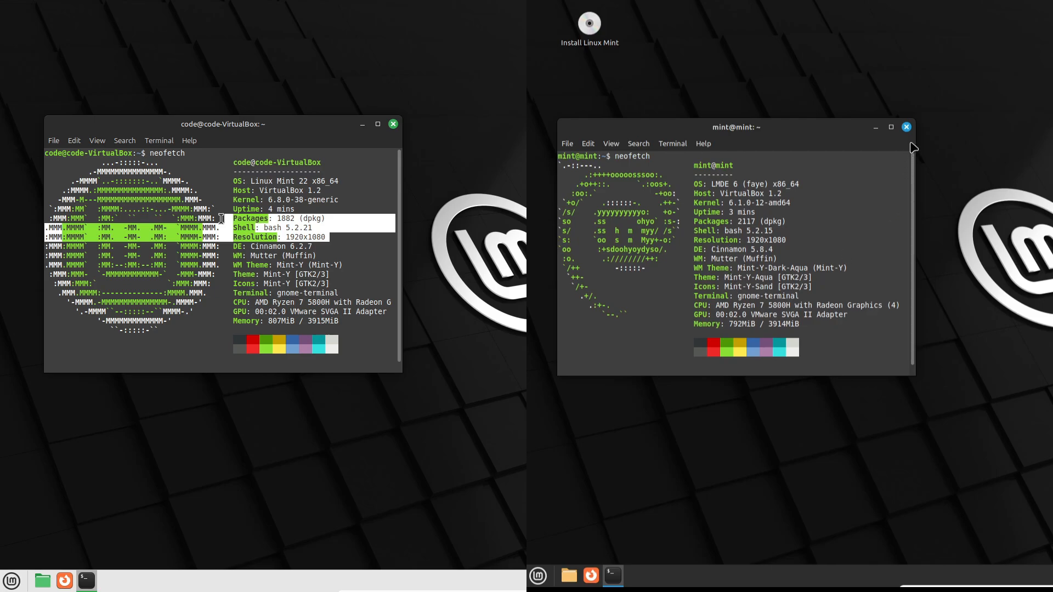
Close LMDE's terminal, browse the Office menu category, then launch Terminal and Firefox on Mint 22.
{"action": "left_click", "coordinate": [537, 576]}
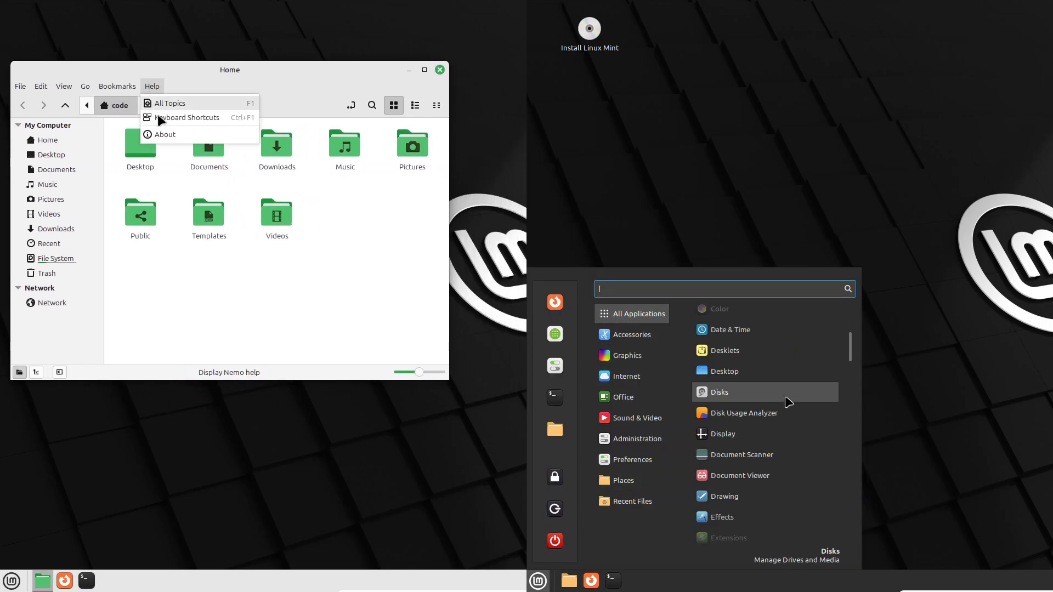
{"action": "left_click", "coordinate": [164, 134]}
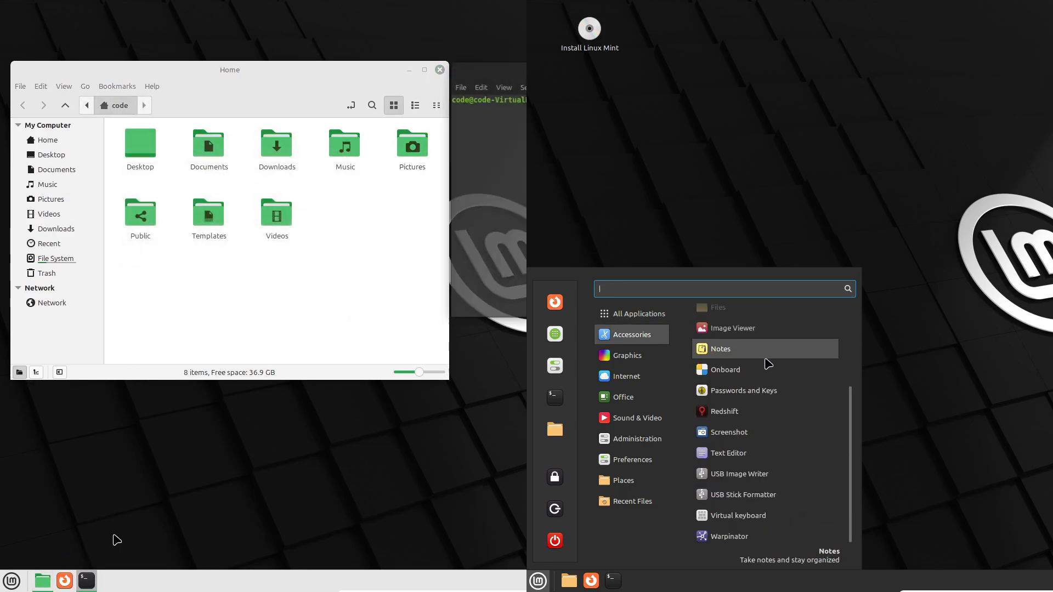
{"action": "left_click", "coordinate": [626, 356]}
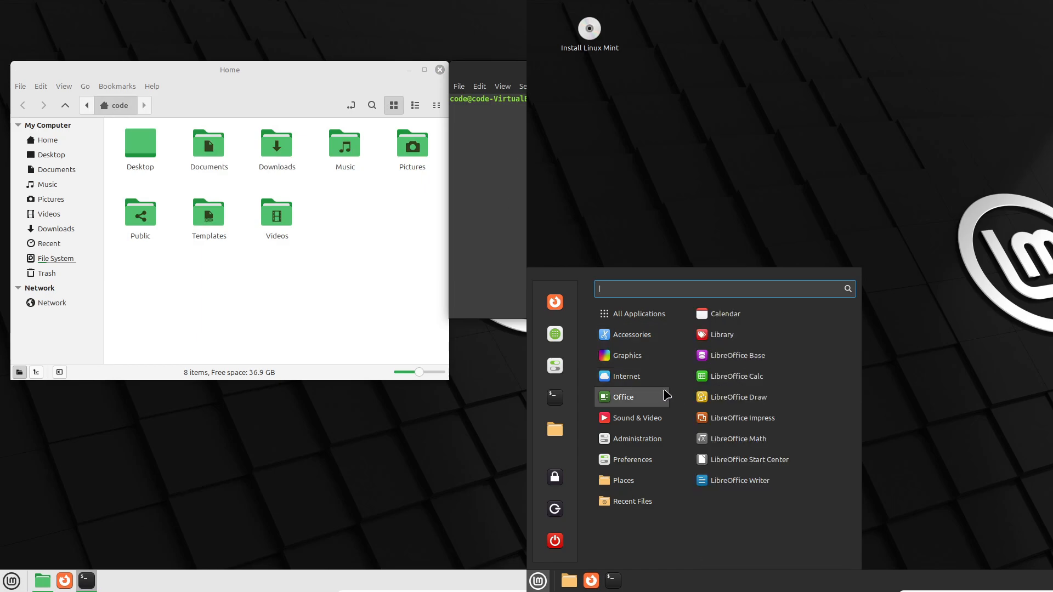
{"action": "left_click", "coordinate": [85, 580]}
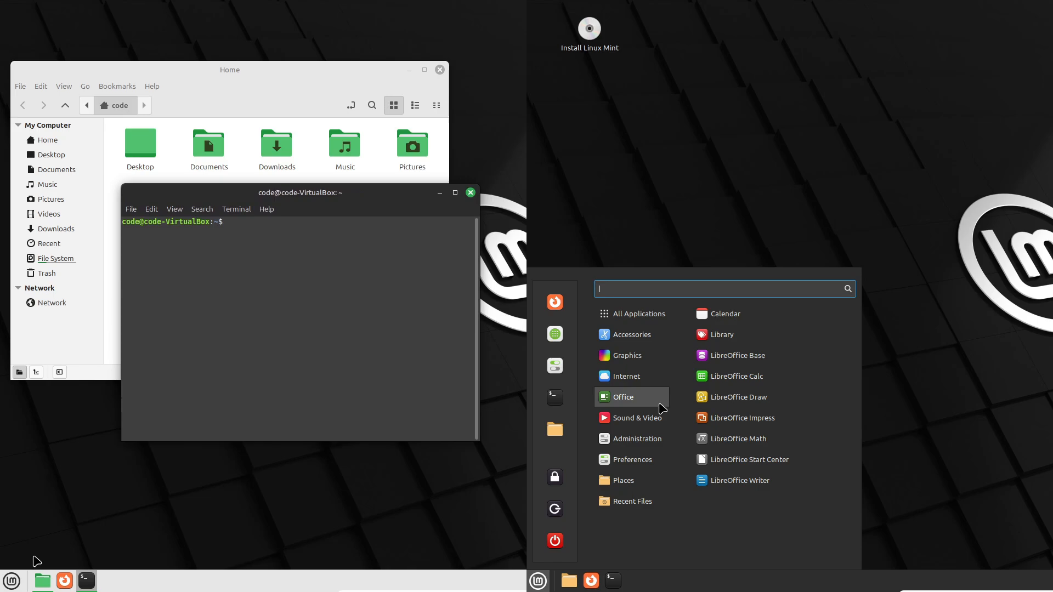
{"action": "left_click", "coordinate": [636, 439]}
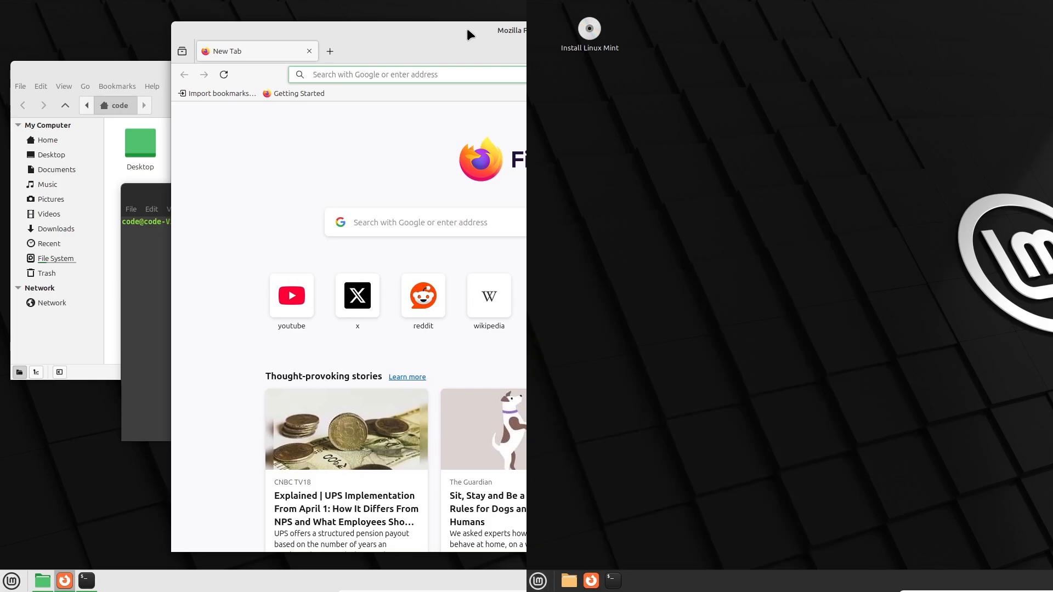
{"action": "mouse_move", "coordinate": [1038, 421]}
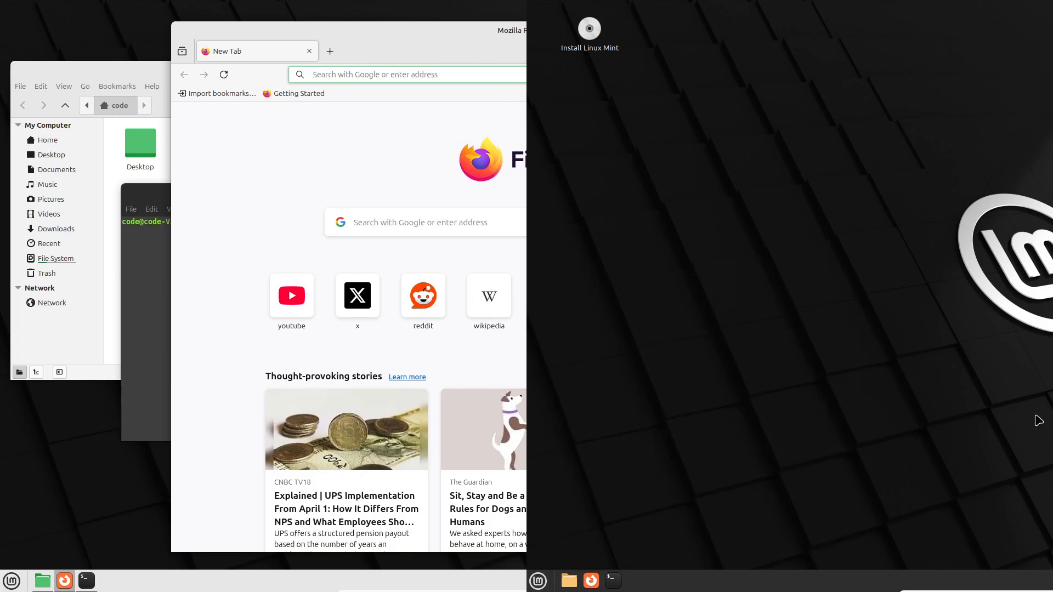
Launch LibreOffice Impress from the menu and browse Home, Desktop and Videos in LMDE's Nemo.
{"action": "left_click", "coordinate": [537, 582]}
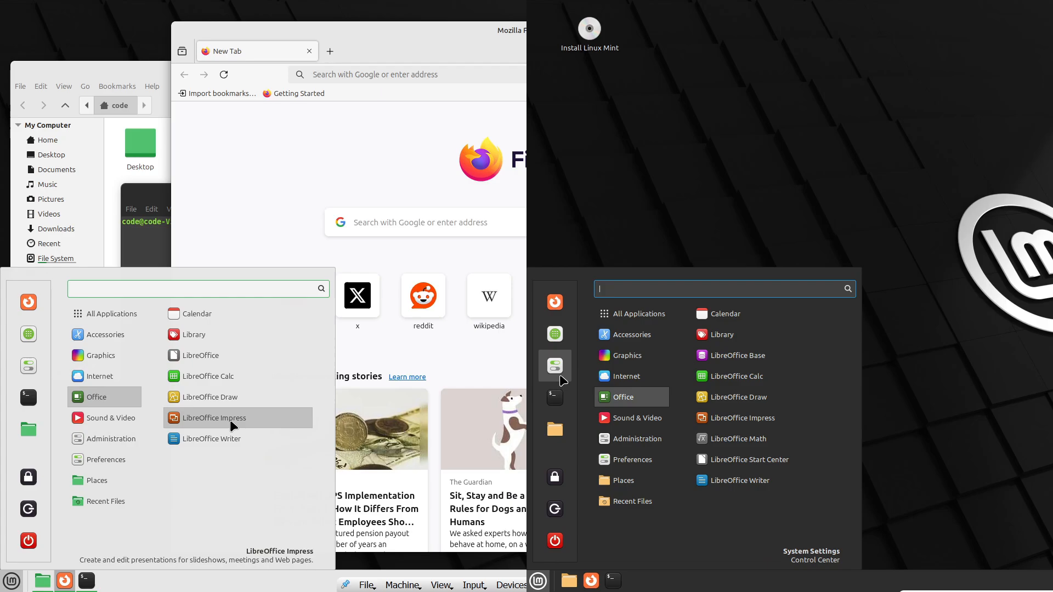
{"action": "left_click", "coordinate": [214, 418]}
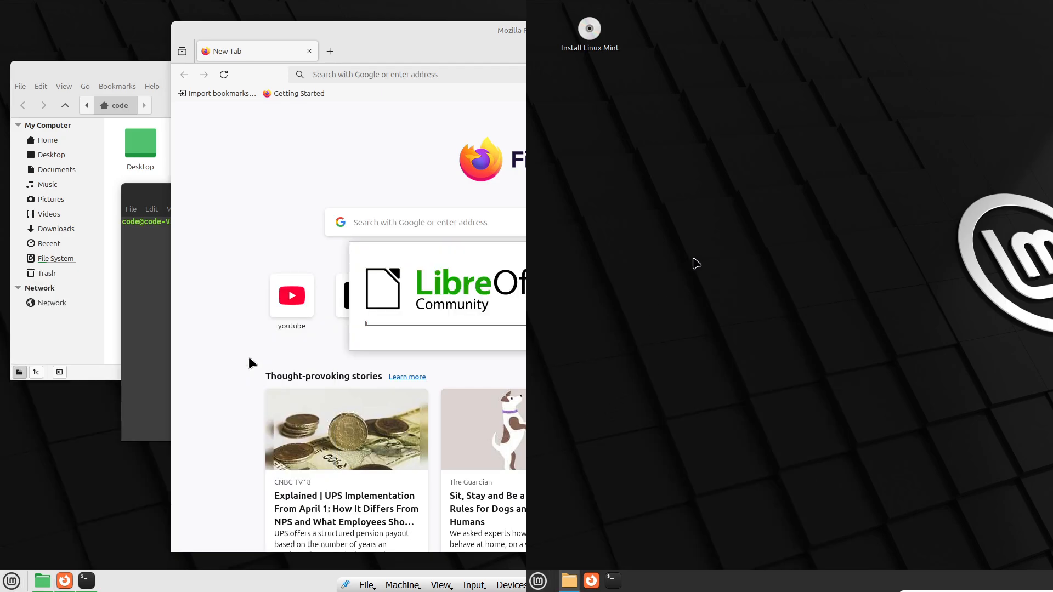
{"action": "left_click", "coordinate": [568, 581]}
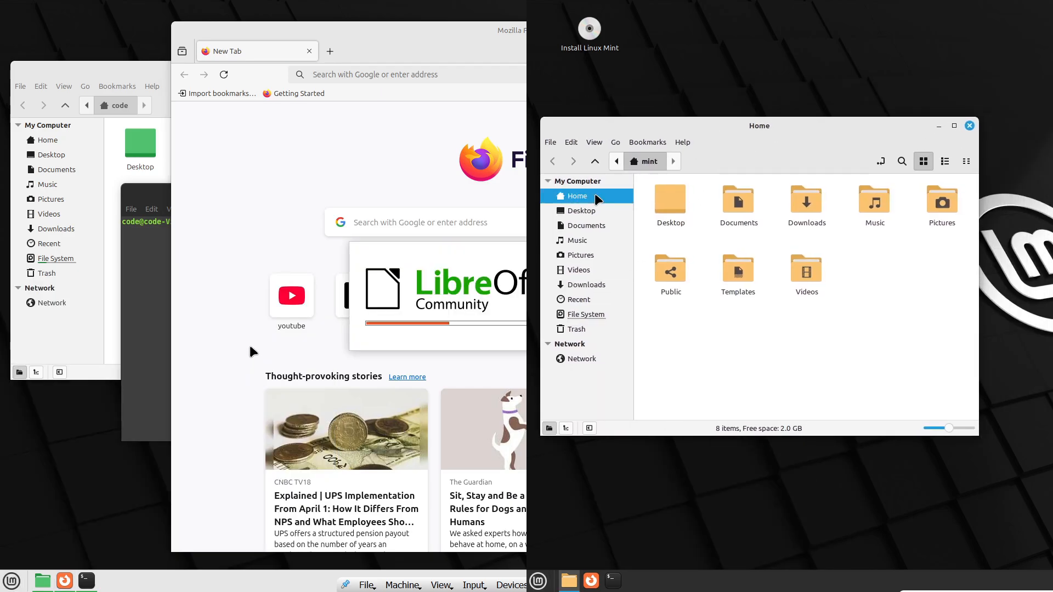
{"action": "left_click", "coordinate": [581, 211]}
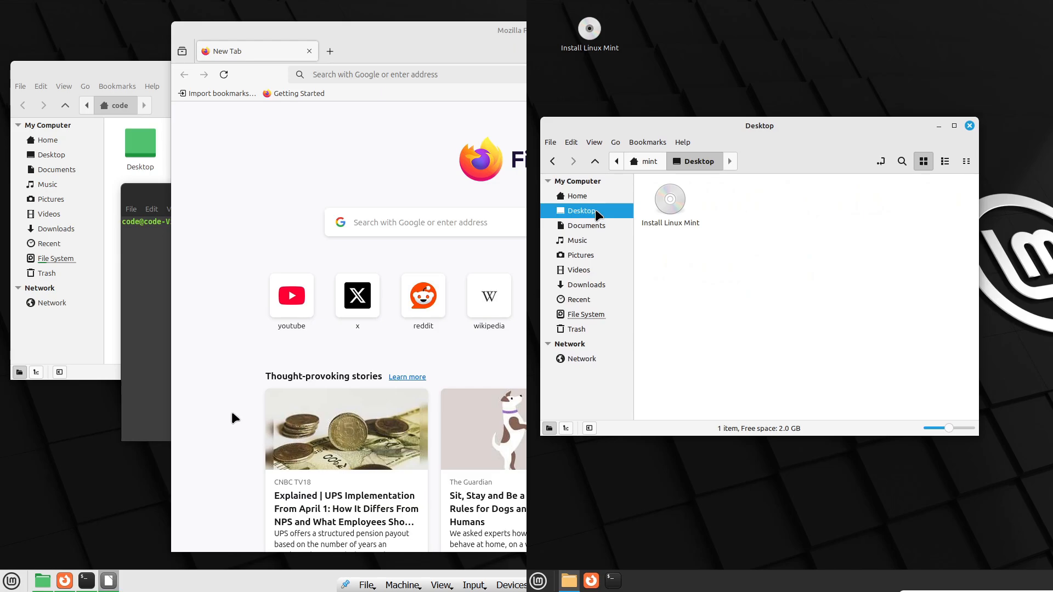
{"action": "left_click", "coordinate": [577, 240]}
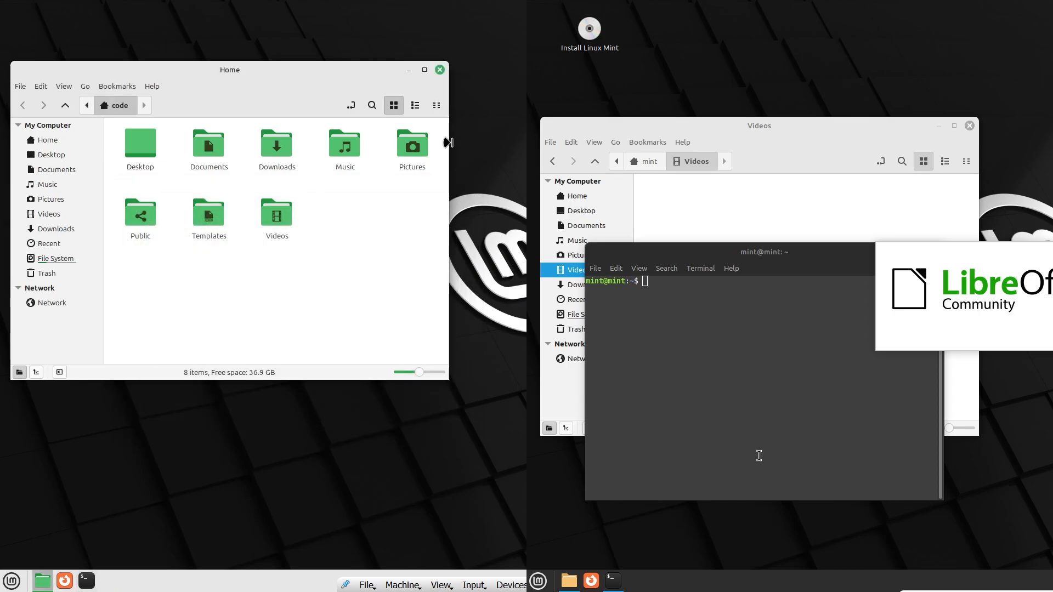
Close Mint 22's Home folder, show its menu Places, and start Software Manager on LMDE.
{"action": "left_click", "coordinate": [438, 69]}
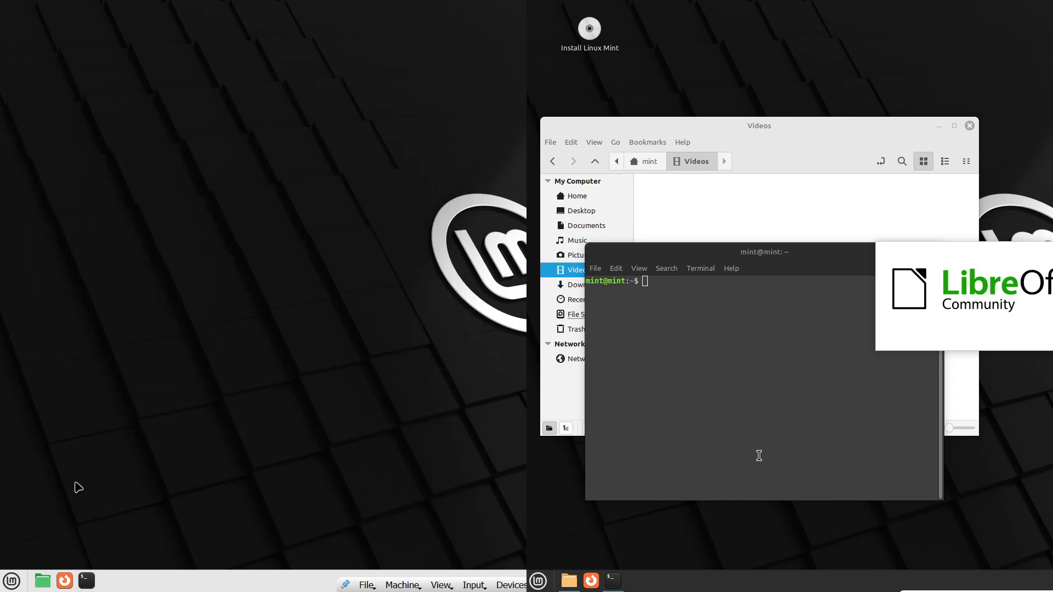
{"action": "left_click", "coordinate": [11, 580]}
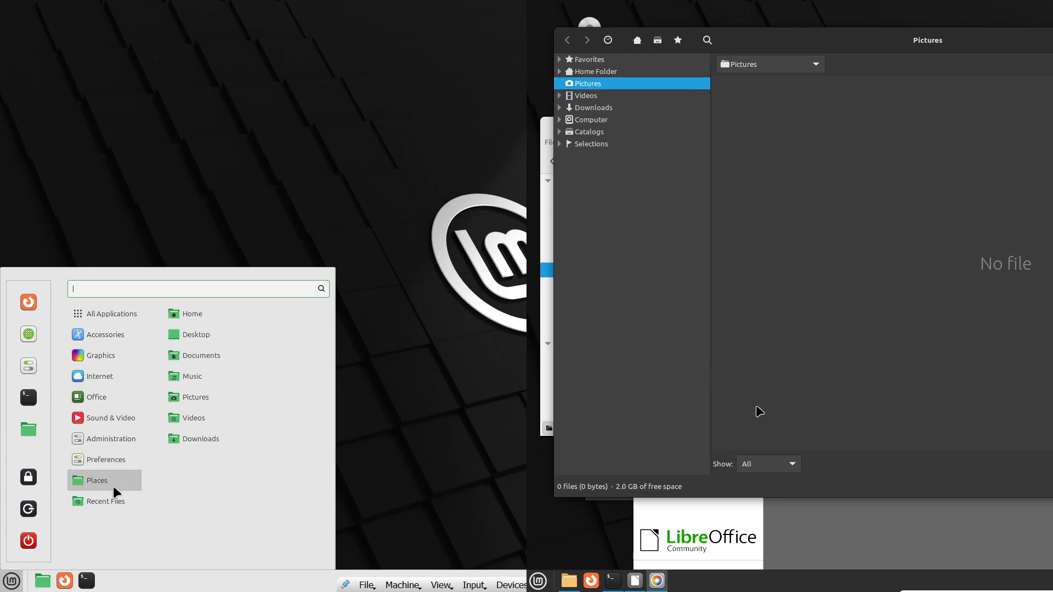
{"action": "mouse_move", "coordinate": [115, 496]}
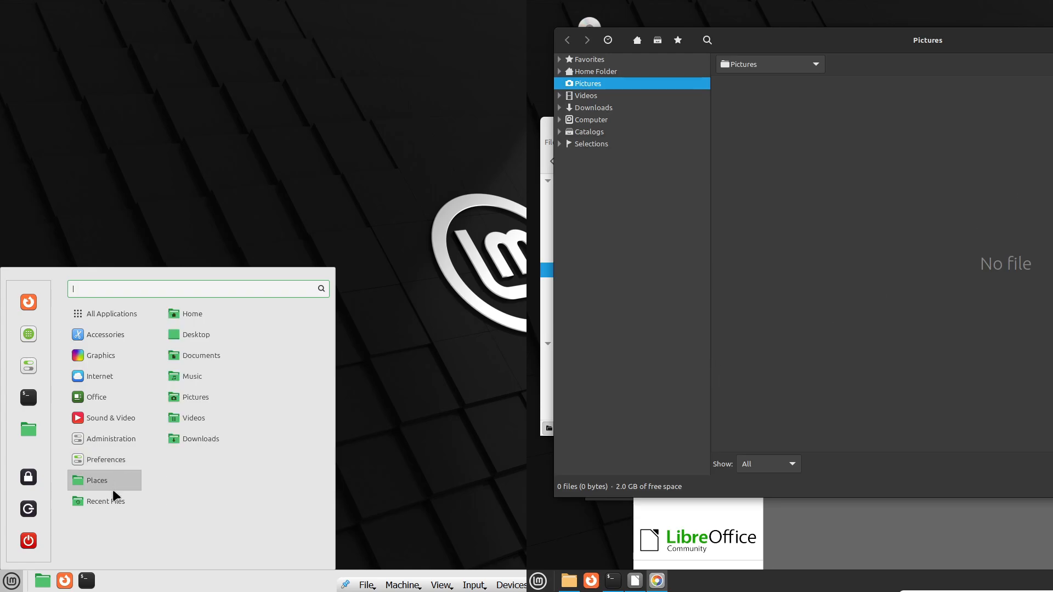
{"action": "left_click", "coordinate": [103, 501]}
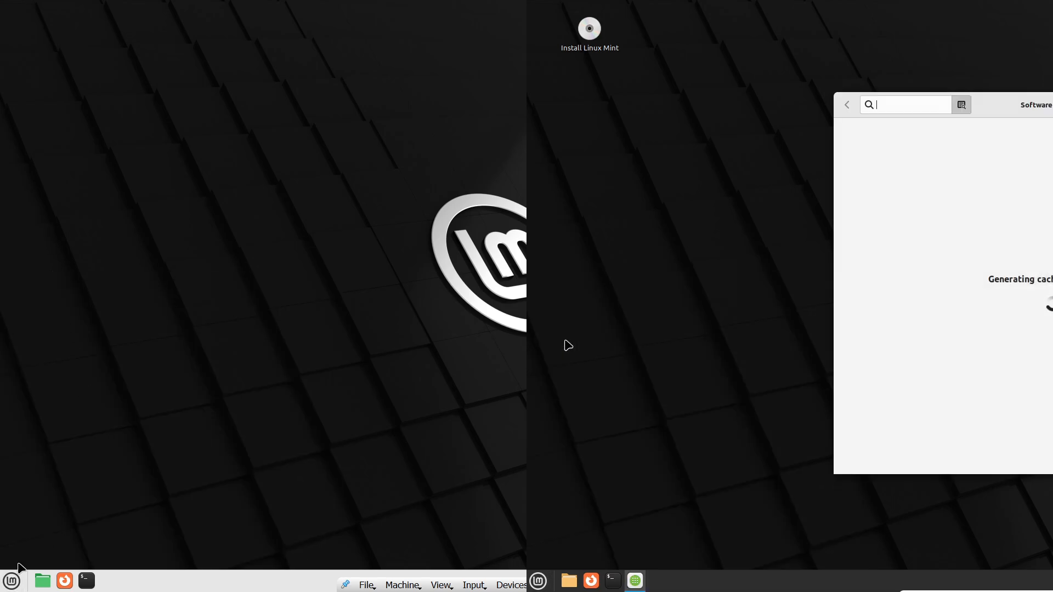
Launch Software Manager on the Mint 22 desktop and let its cache build.
{"action": "left_click", "coordinate": [11, 581]}
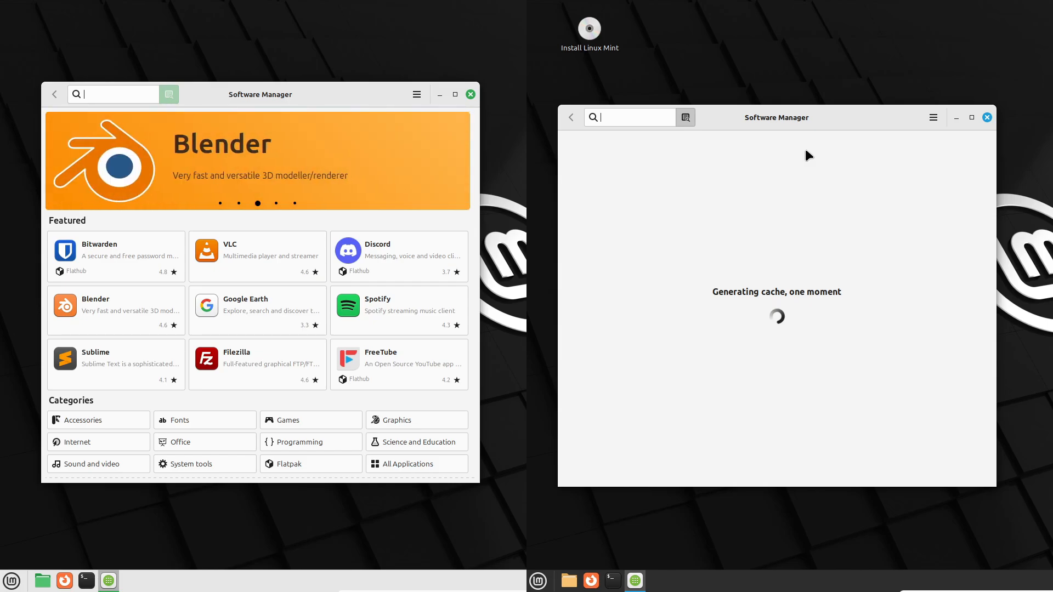
{"action": "mouse_move", "coordinate": [377, 264]}
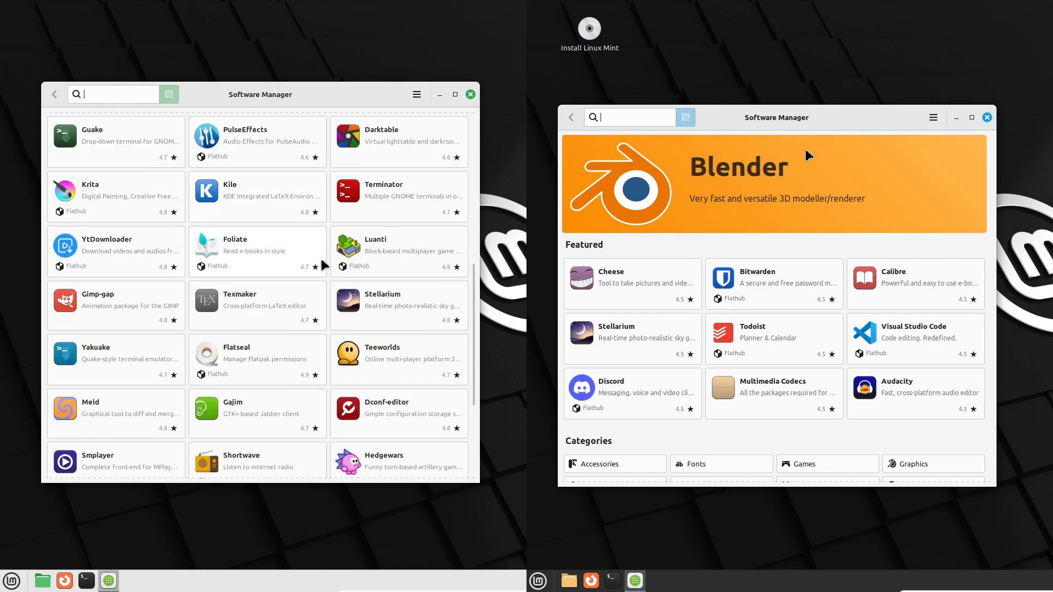
Scroll to Top Rated in both catalogs and view app details such as PDF Arranger and VLC.
{"action": "scroll", "scroll_direction": "down", "scroll_amount": 3}
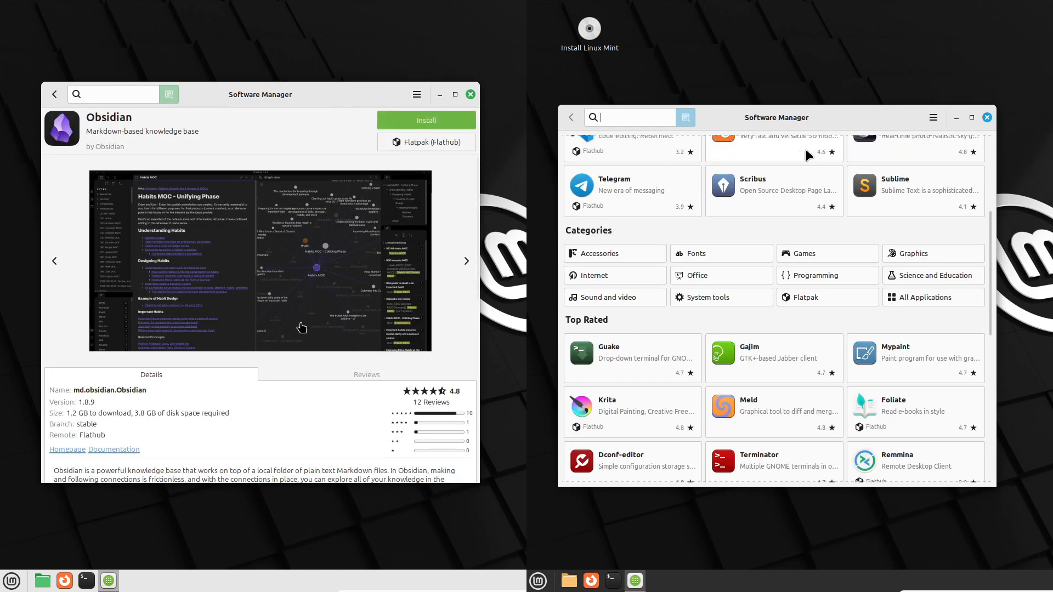
{"action": "scroll", "scroll_direction": "down", "scroll_amount": 3}
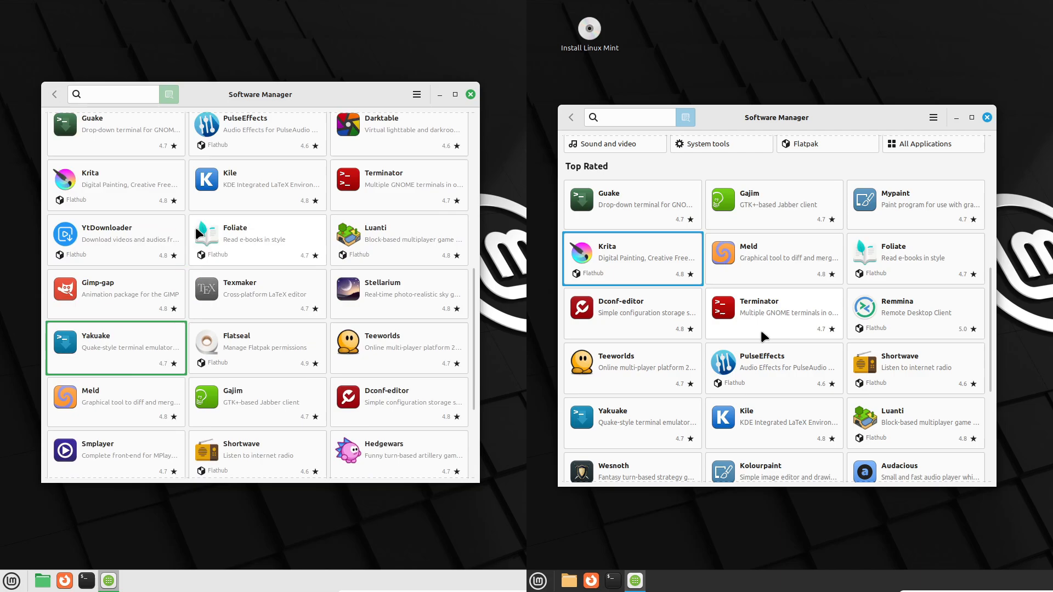
{"action": "left_click", "coordinate": [761, 306]}
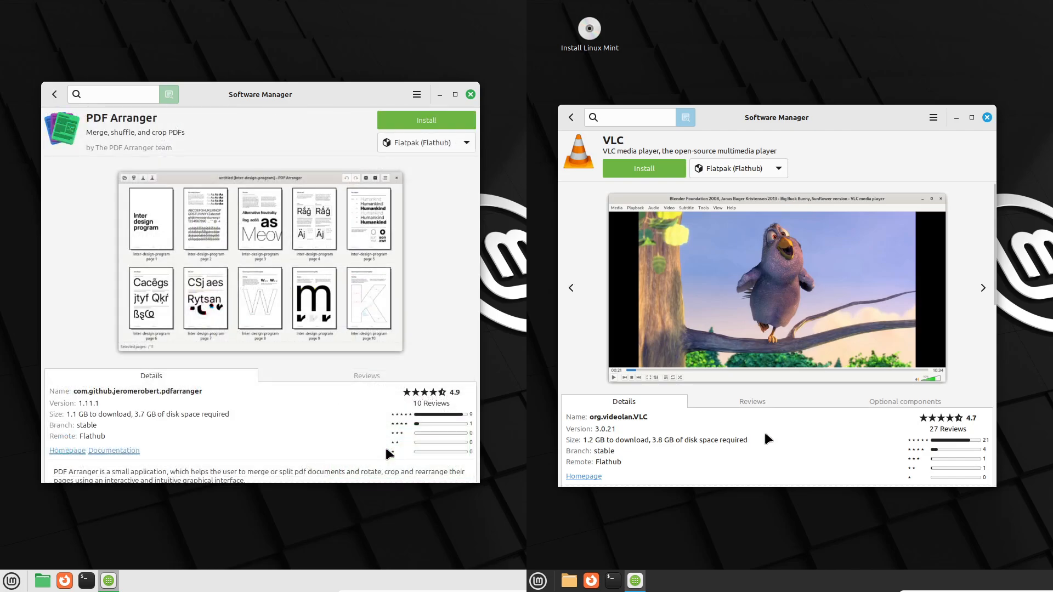
Switch PDF Arranger to its System Package source and show LMDE's About dialog (8.2.8).
{"action": "left_click", "coordinate": [426, 142]}
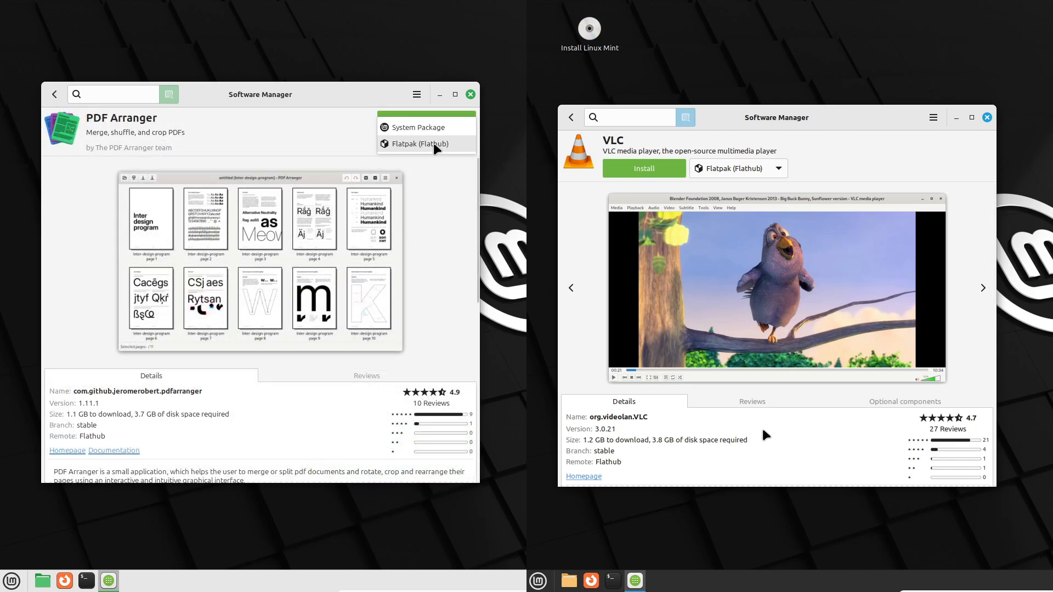
{"action": "left_click", "coordinate": [418, 127]}
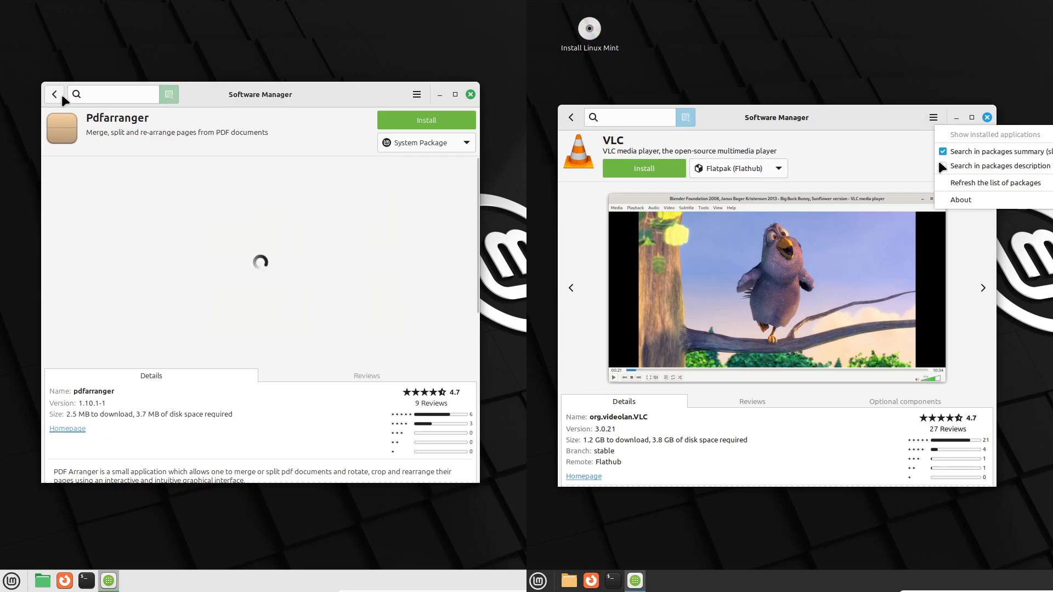
{"action": "left_click", "coordinate": [961, 200]}
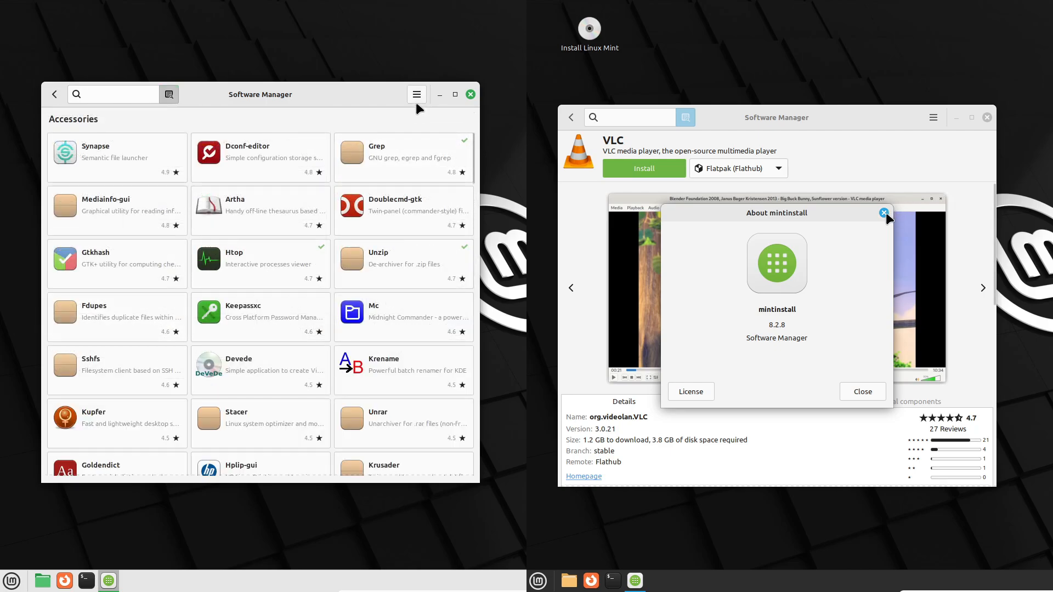
Dismiss both About dialogs and close the Software Manager windows on both desktops.
{"action": "left_click", "coordinate": [417, 94]}
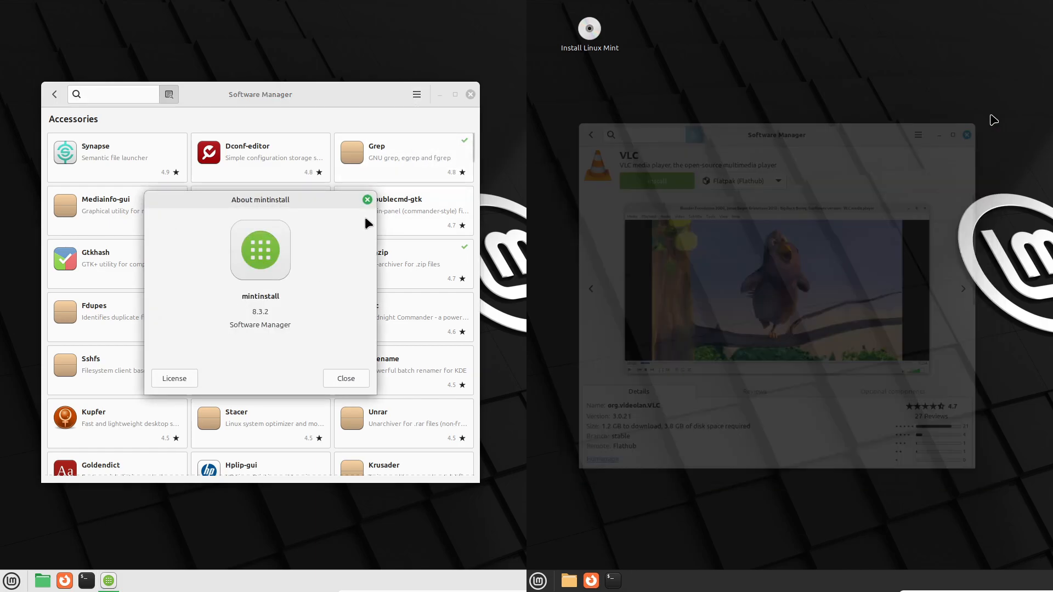
{"action": "left_click", "coordinate": [538, 580]}
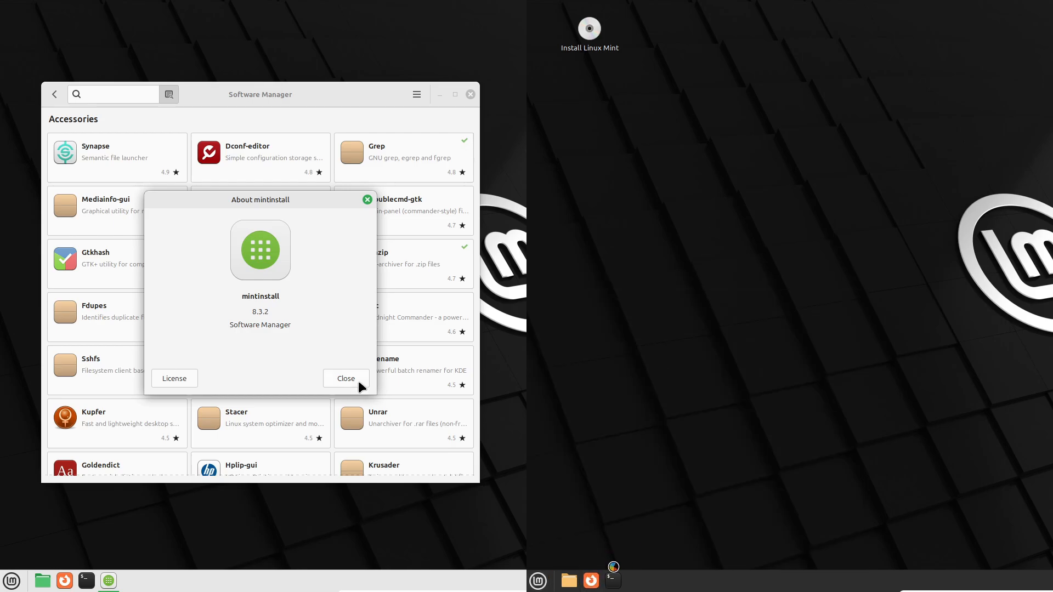
{"action": "left_click", "coordinate": [346, 379]}
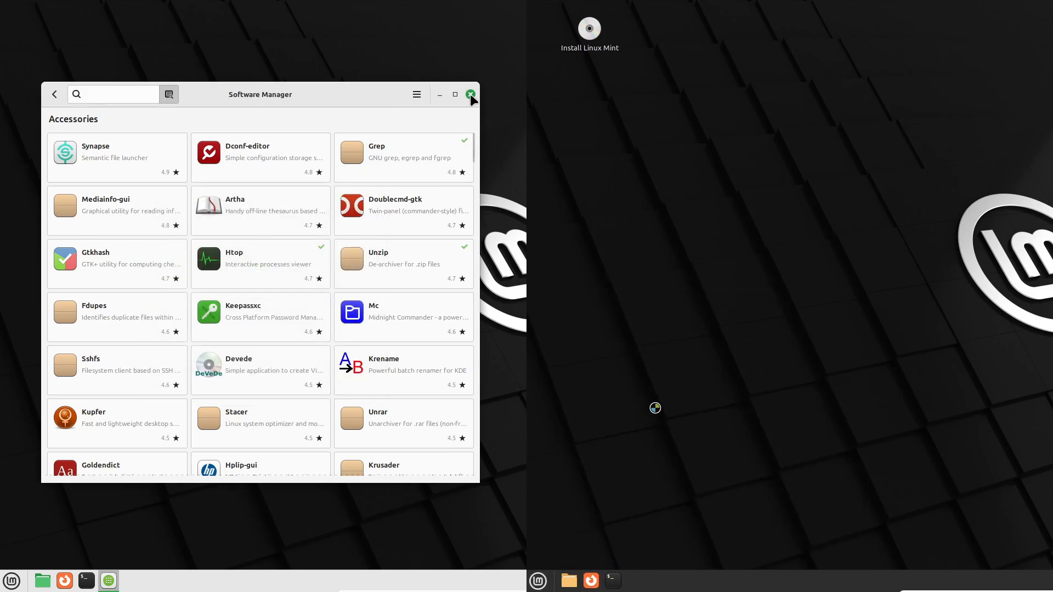
{"action": "left_click", "coordinate": [471, 94]}
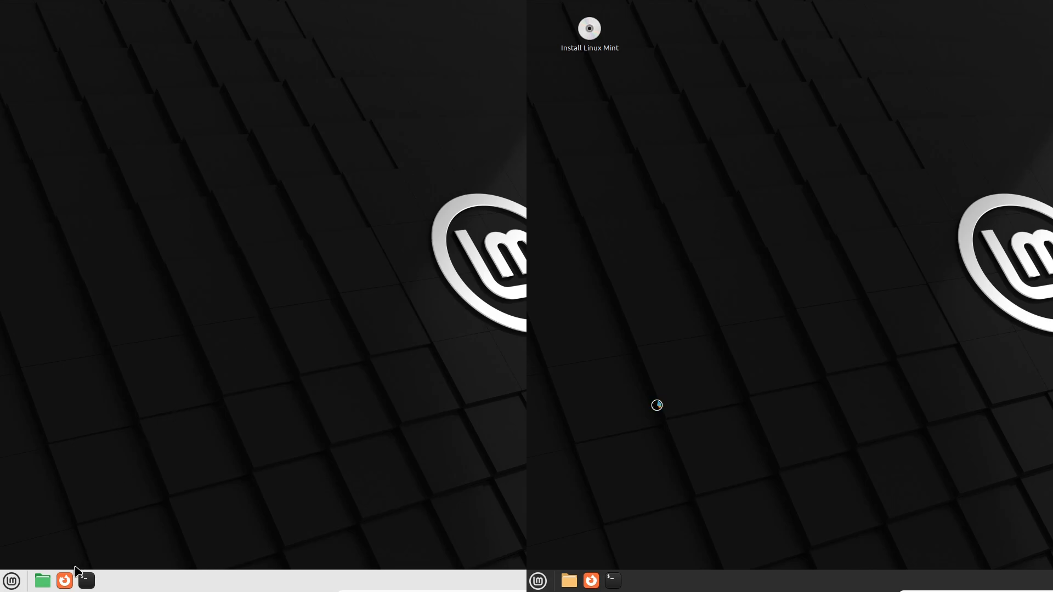
Launch Firefox and search Google for 'linux mint' on Mint 22 and 'lmde' on LMDE.
{"action": "left_click", "coordinate": [63, 582]}
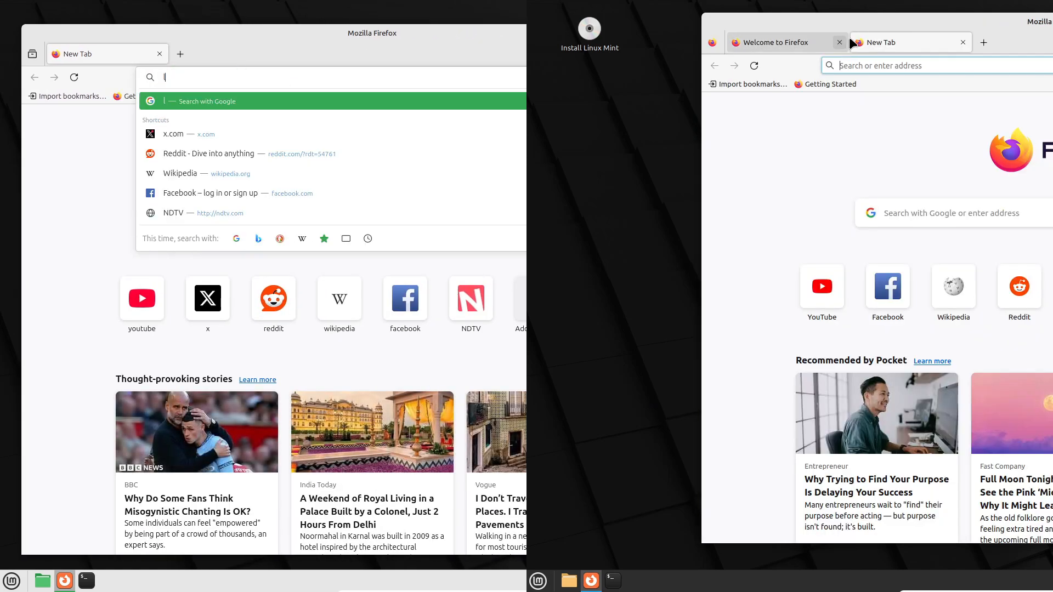
{"action": "type", "text": "linux+mint"}
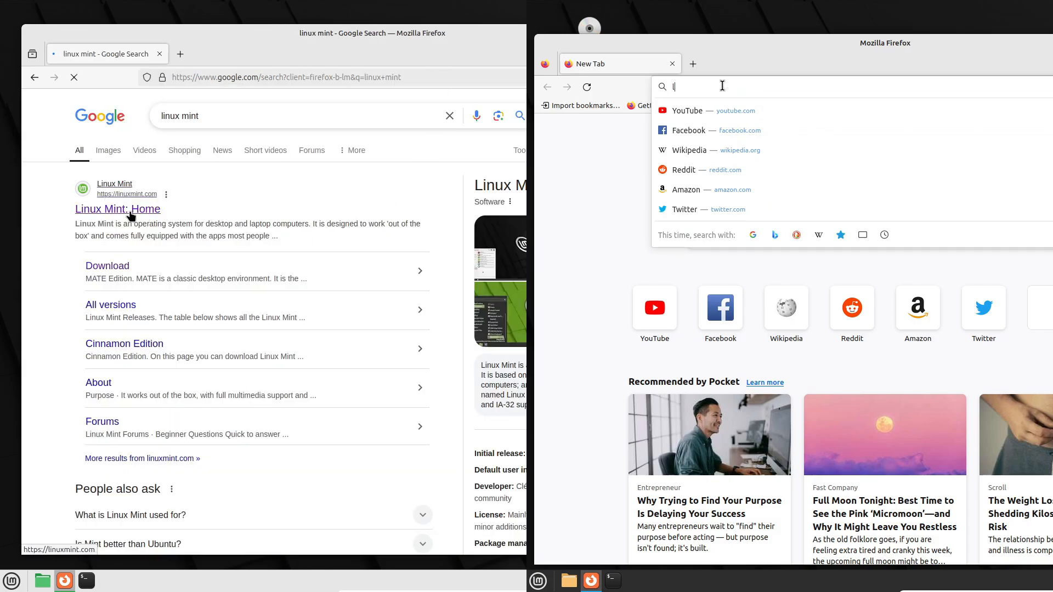
{"action": "type", "text": "mde&sei=qf37Z6bbL-C7seMPpNPQSQ"}
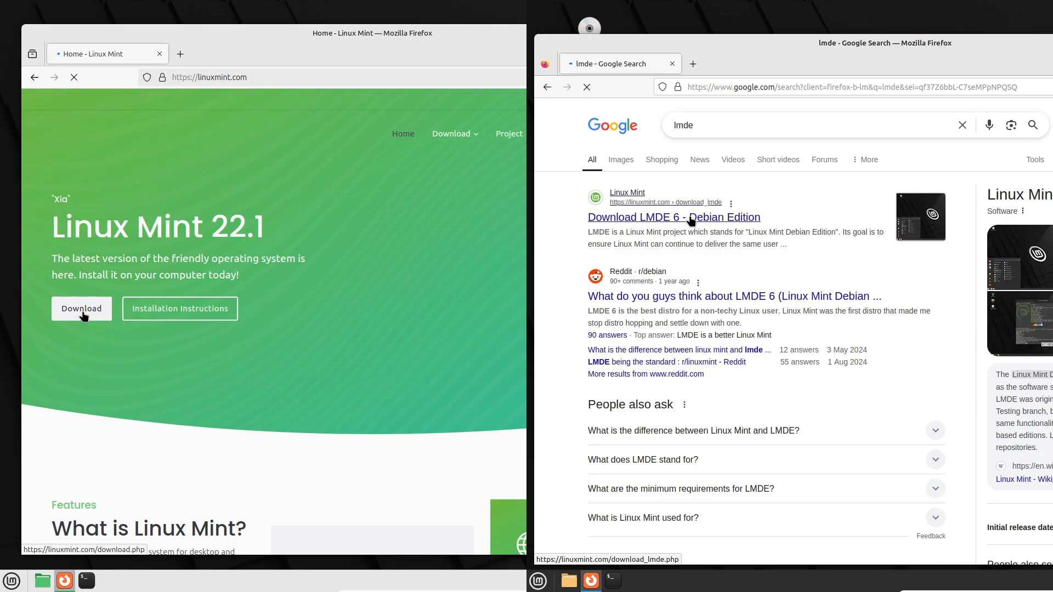
Reach the Mint 22.1 Cinnamon Edition download page and the LMDE 6 Faye download page.
{"action": "left_click", "coordinate": [81, 308]}
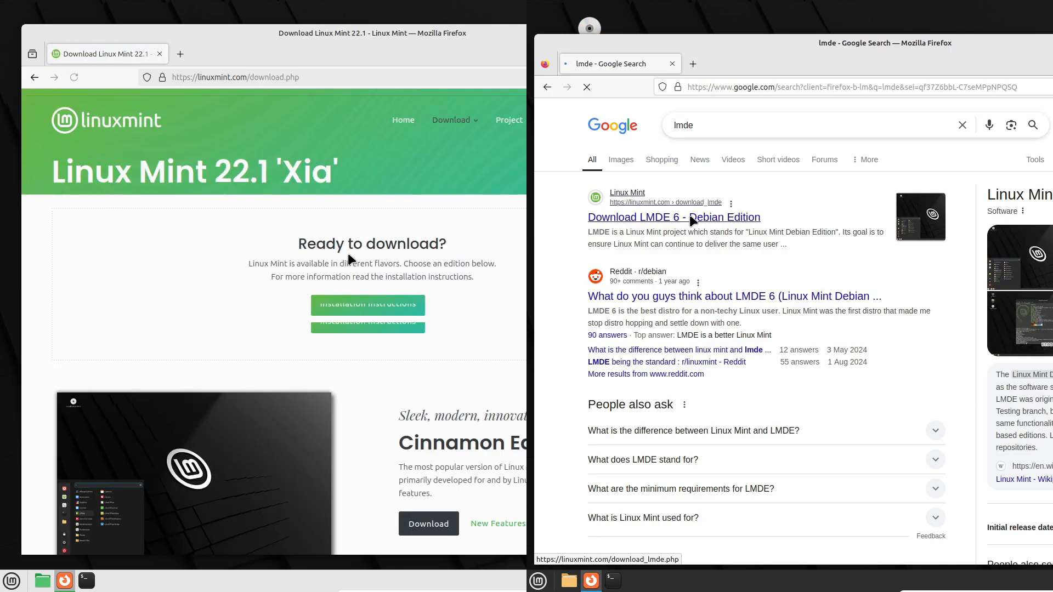
{"action": "left_click", "coordinate": [673, 218]}
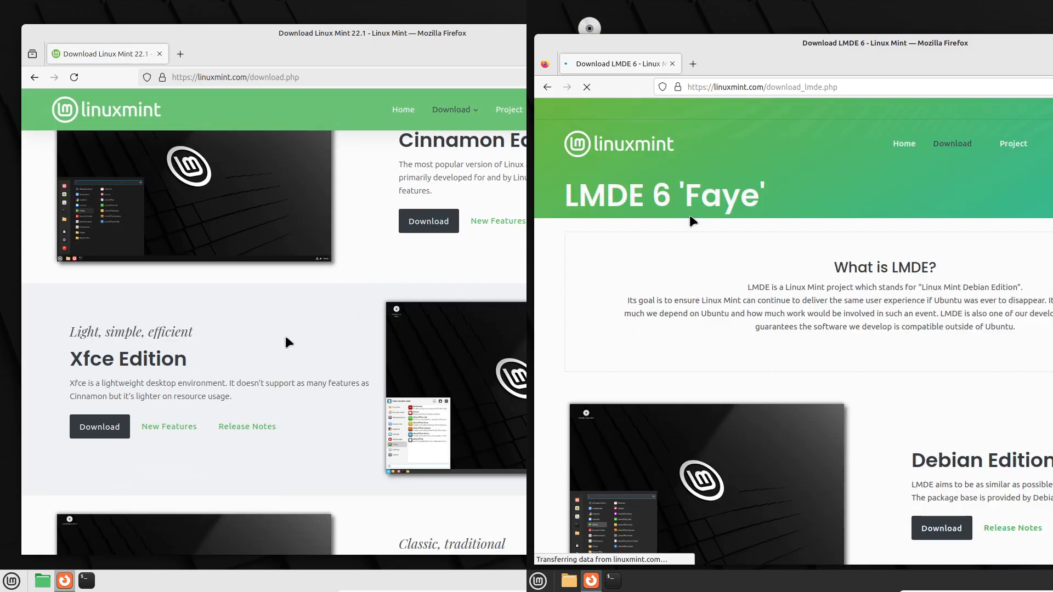
{"action": "scroll", "scroll_direction": "down", "scroll_amount": 3}
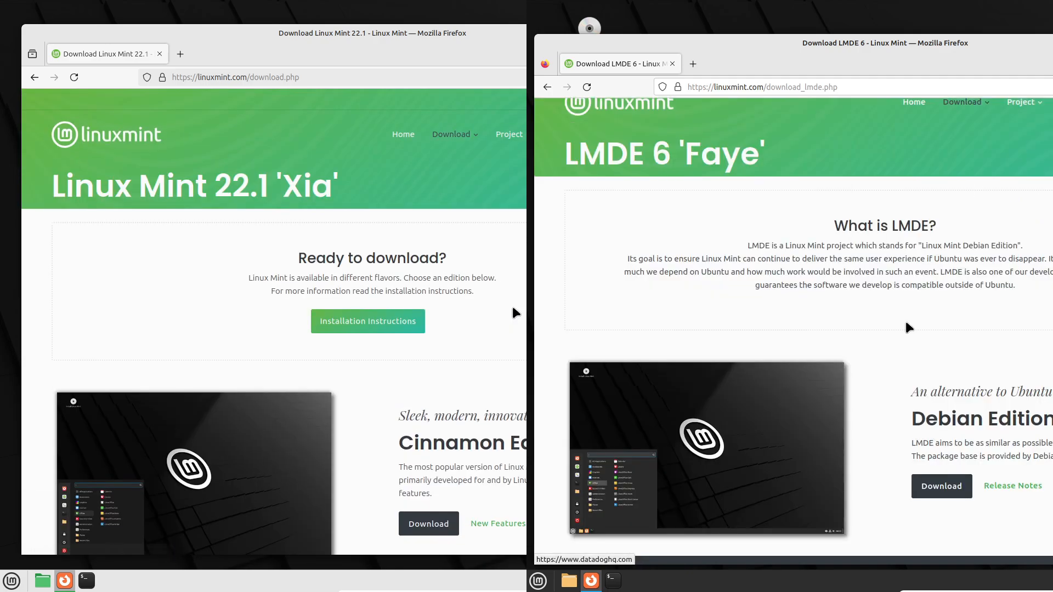
{"action": "scroll", "scroll_direction": "down", "scroll_amount": 3}
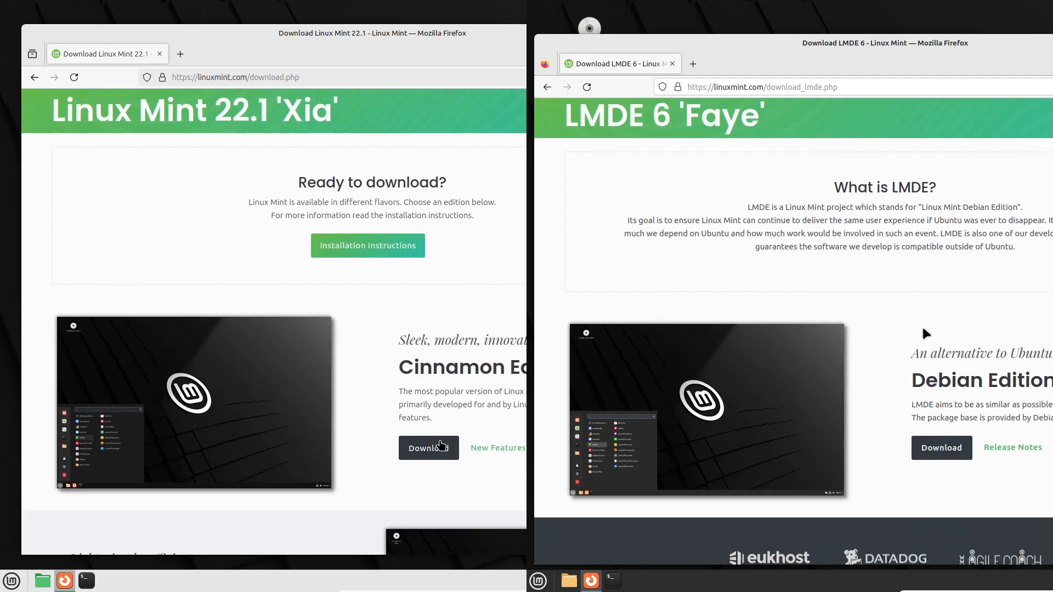
{"action": "left_click", "coordinate": [423, 448]}
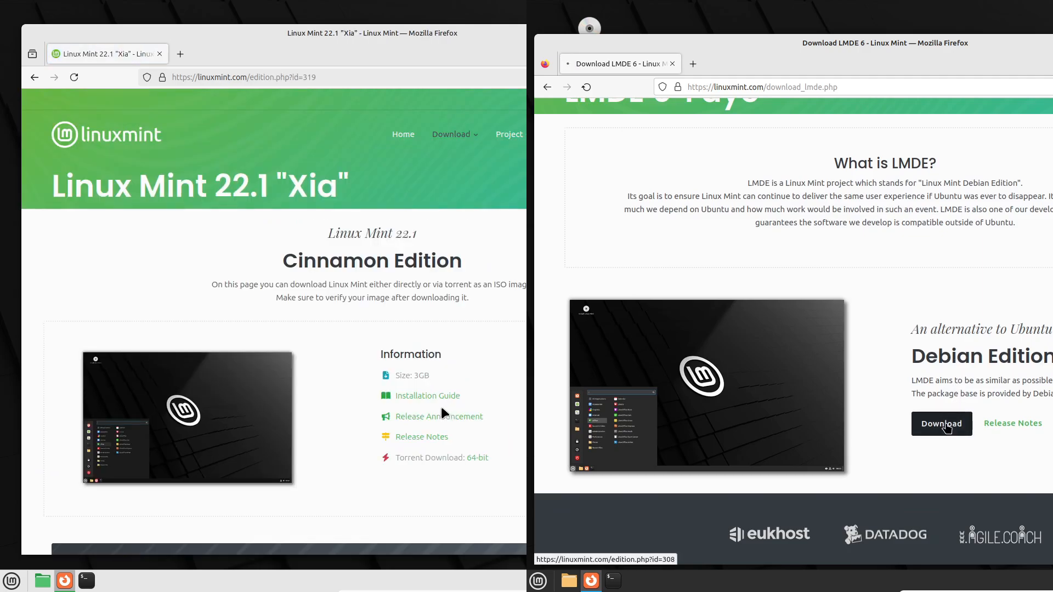
{"action": "left_click", "coordinate": [940, 424]}
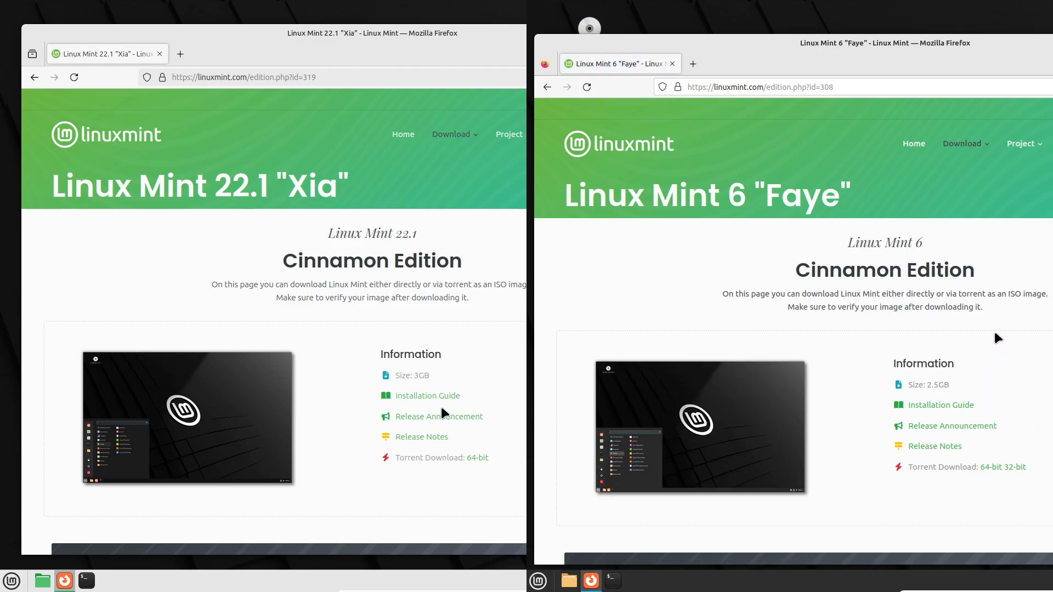
{"action": "scroll", "scroll_direction": "down", "scroll_amount": 3}
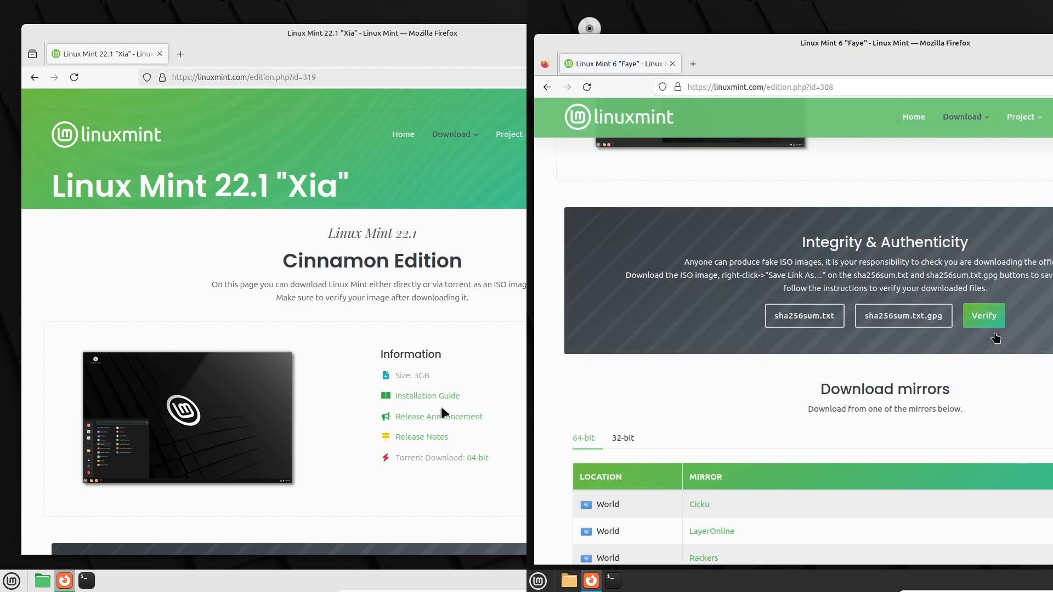
{"action": "scroll", "scroll_direction": "down", "scroll_amount": 3}
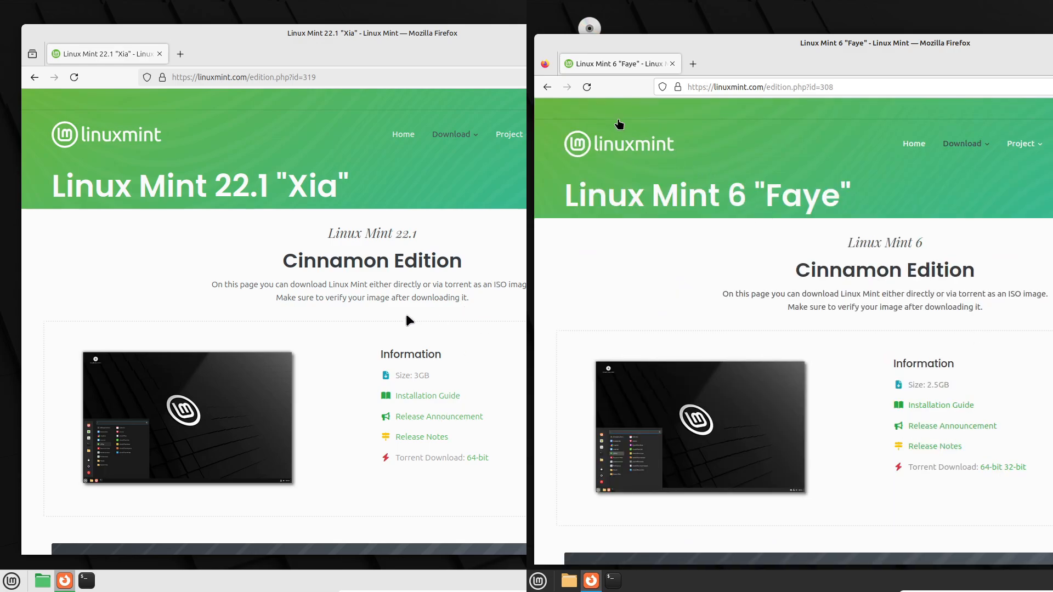
{"action": "mouse_move", "coordinate": [547, 88]}
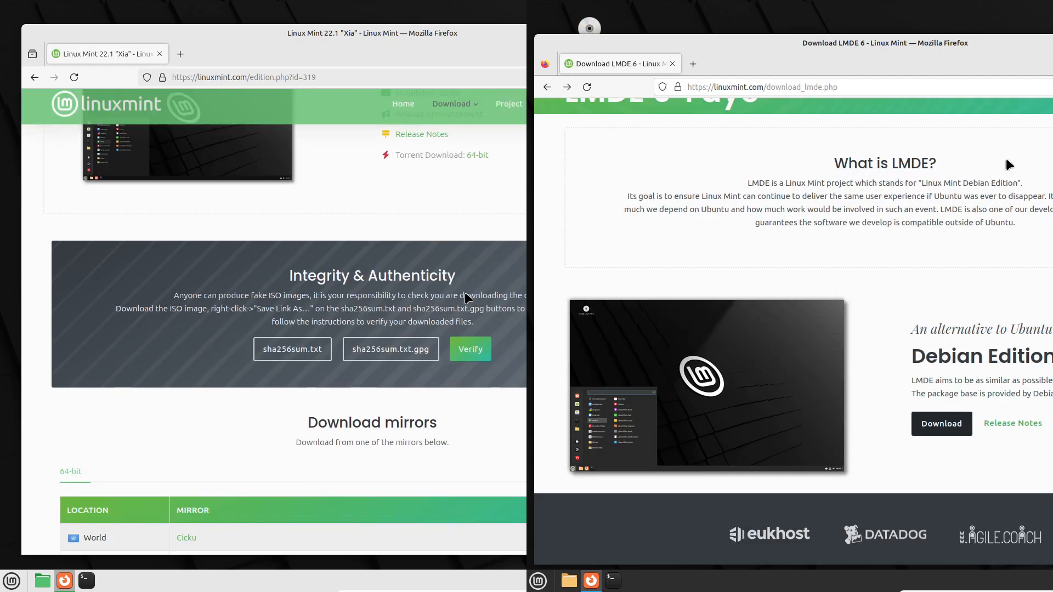
{"action": "scroll", "scroll_direction": "down", "scroll_amount": 3}
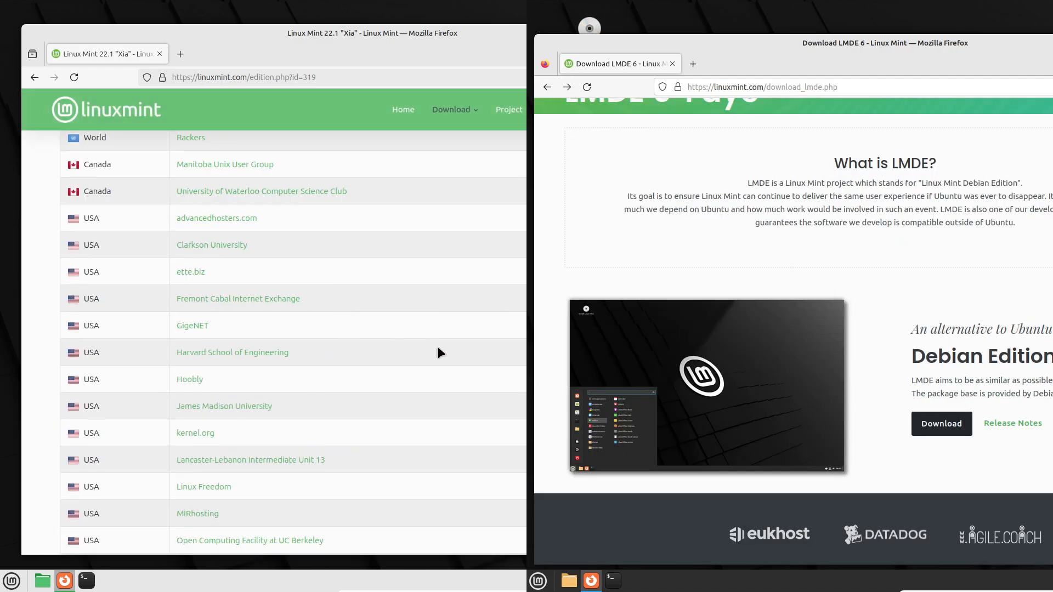